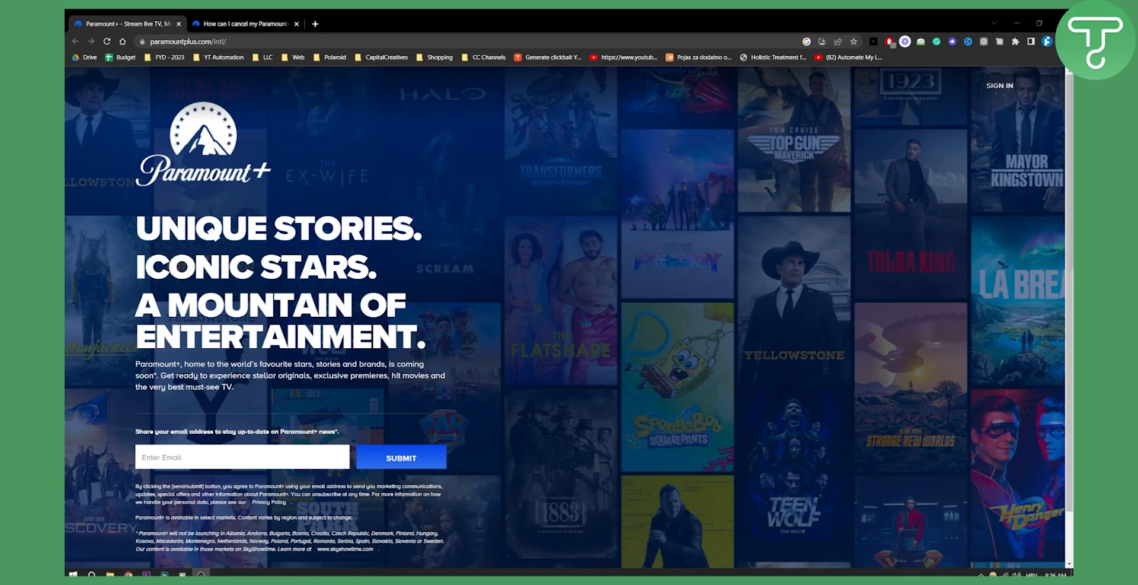
pyautogui.moveTo(617, 110)
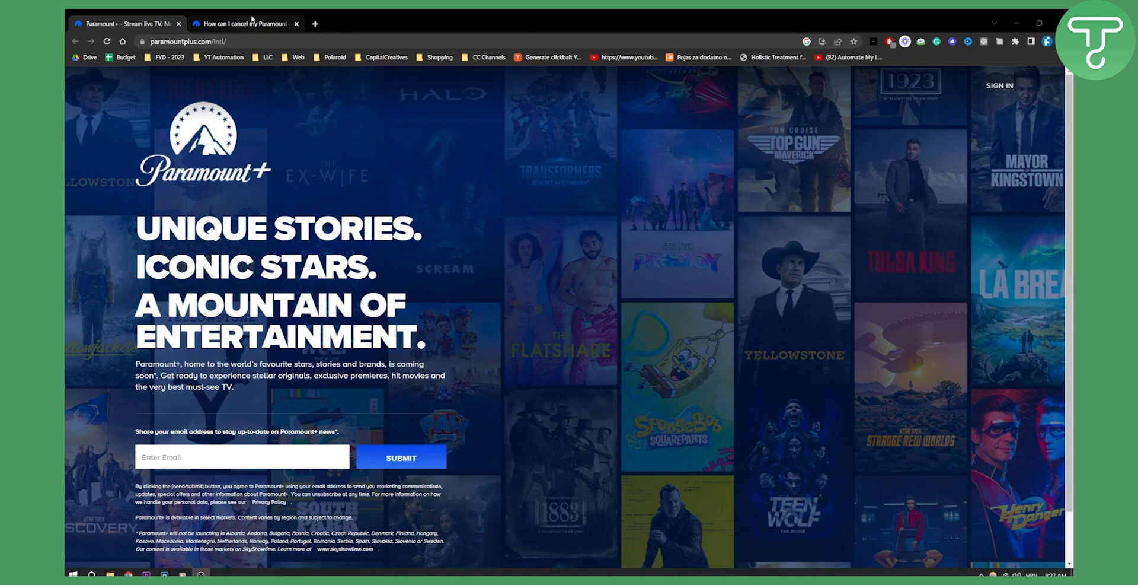
# Show the Paramount+ 'How can I cancel my subscription' help article with its iPhone and Apple TV steps
pyautogui.click(244, 24)
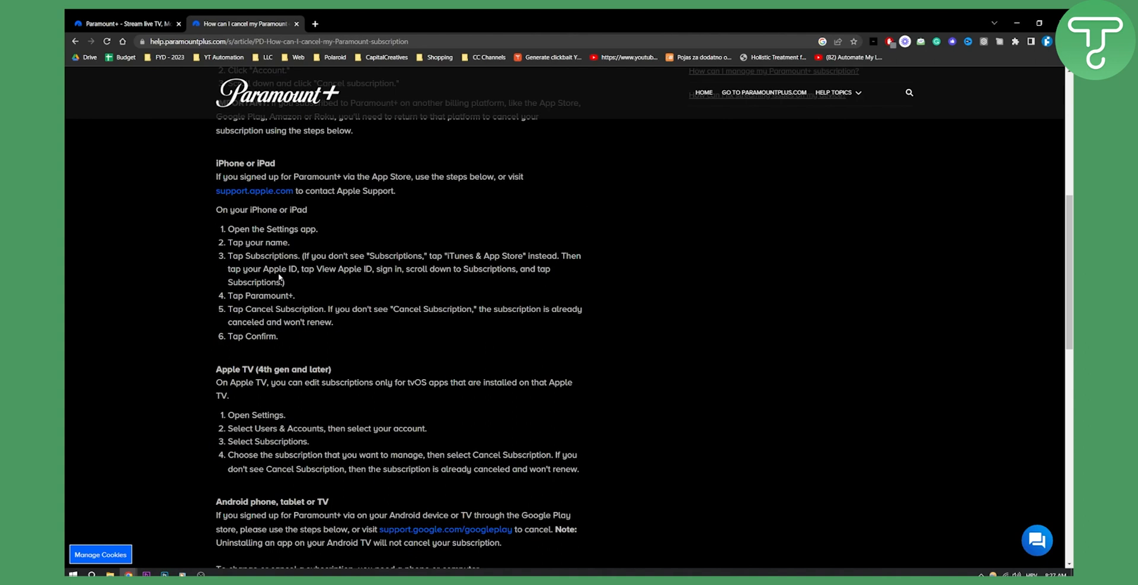
pyautogui.moveTo(277, 277)
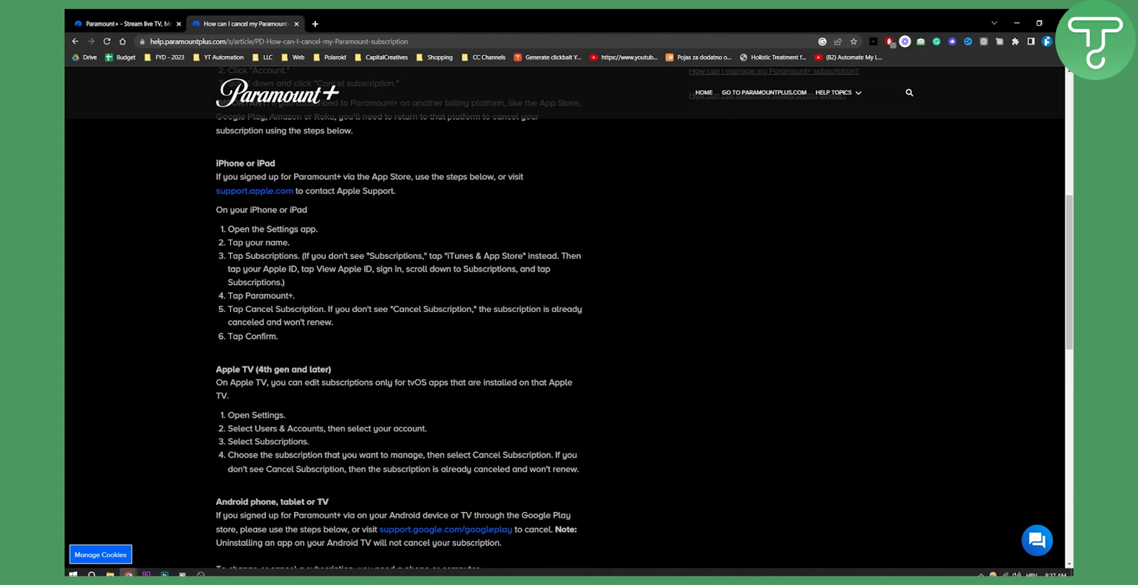
pyautogui.scroll(-3)
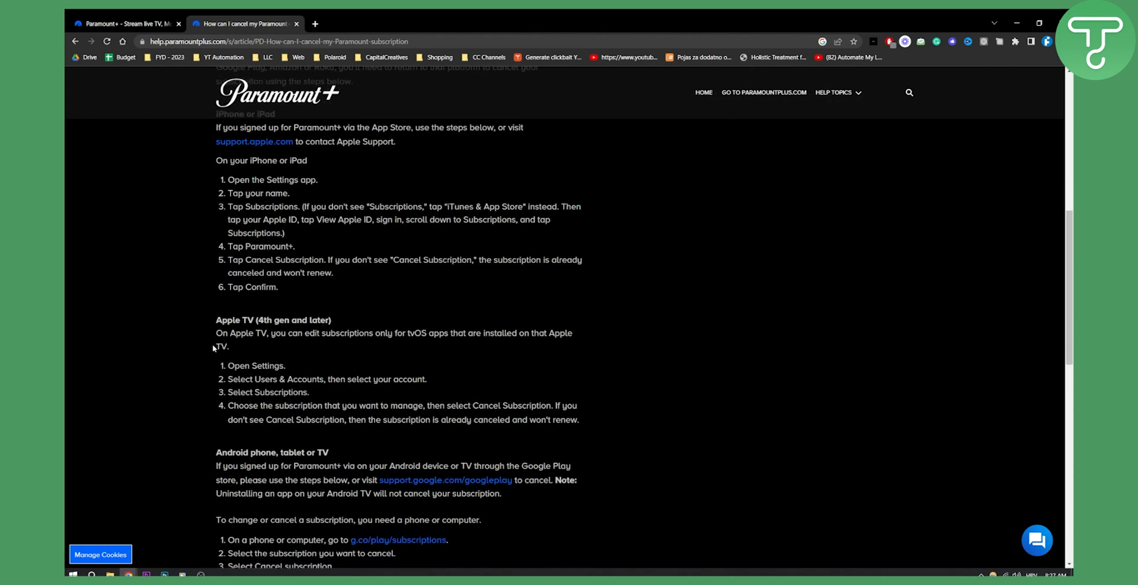
pyautogui.scroll(-3)
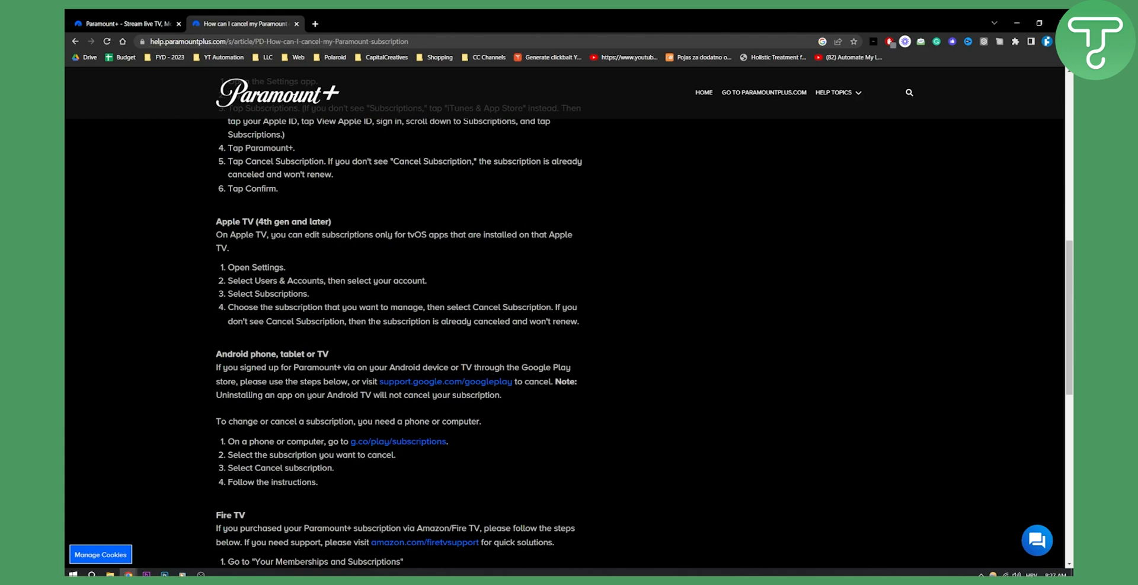
pyautogui.moveTo(363, 448)
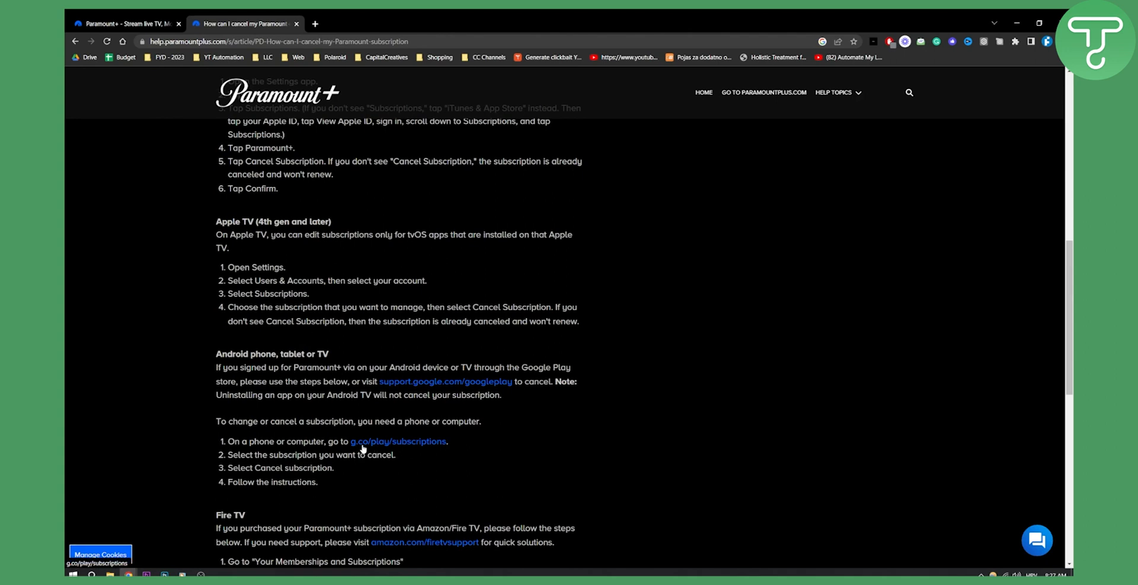
pyautogui.moveTo(392, 447)
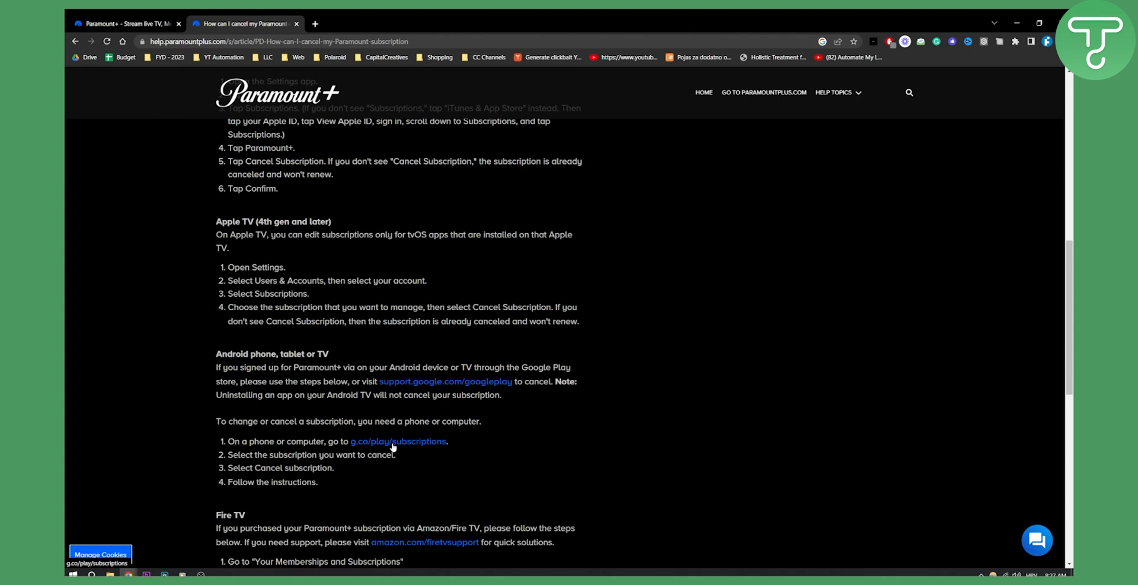
pyautogui.click(397, 441)
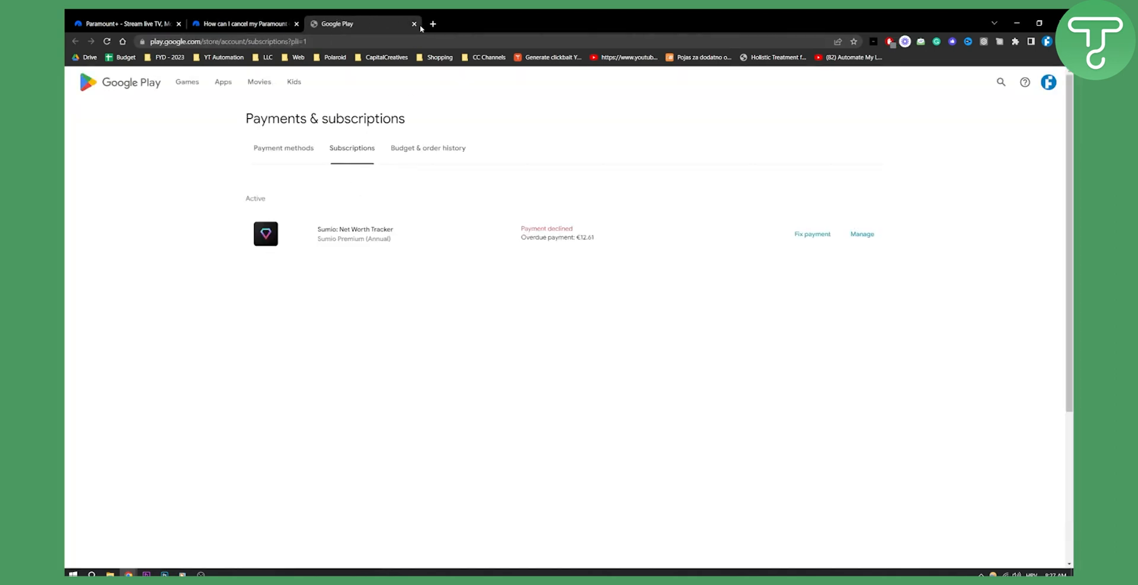
pyautogui.click(414, 24)
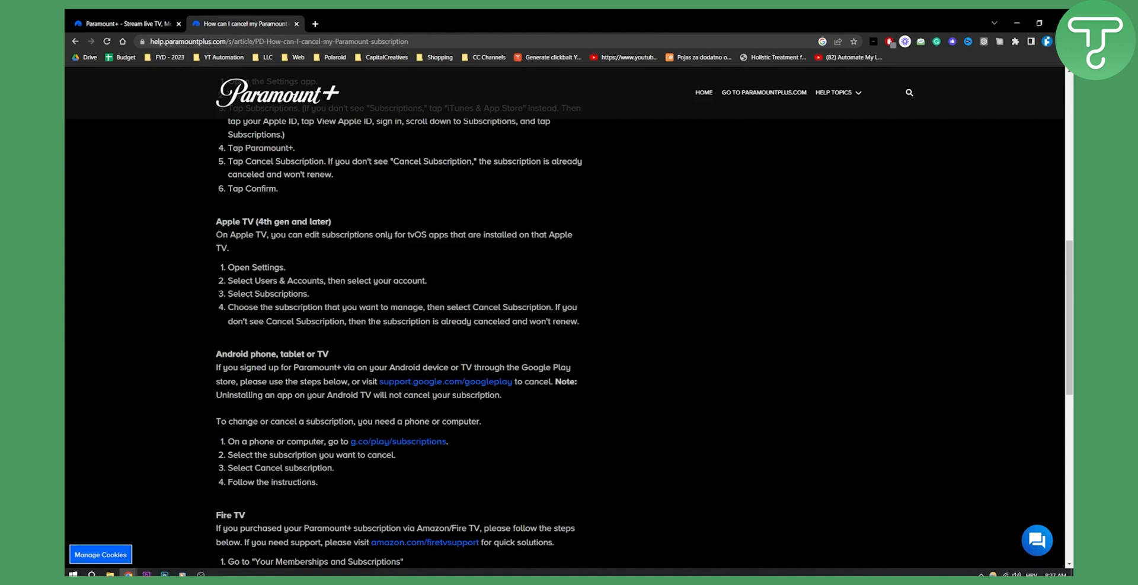
pyautogui.moveTo(321, 477)
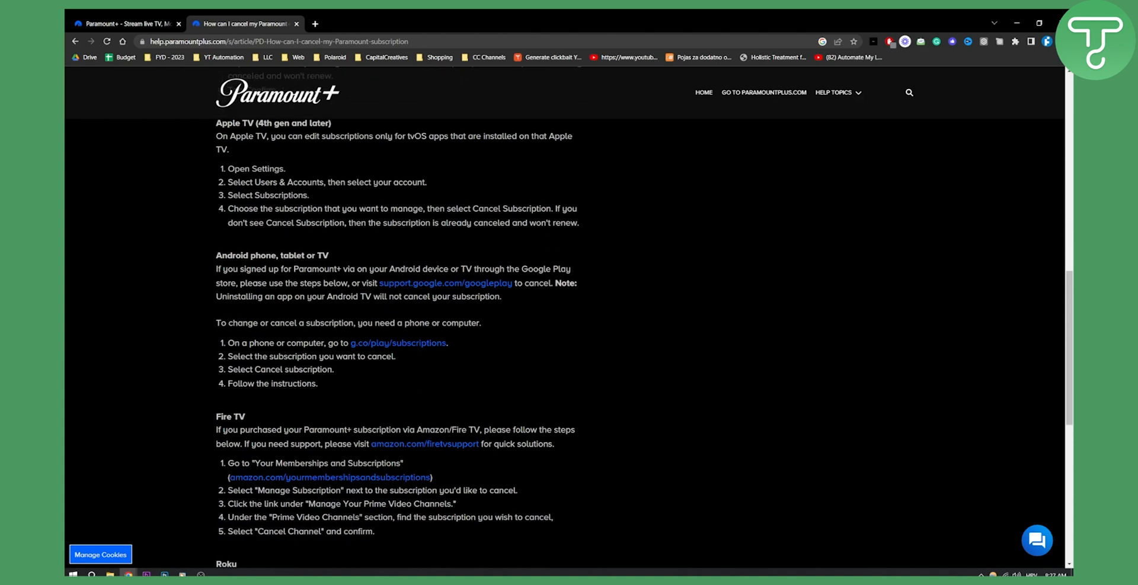
pyautogui.scroll(-3)
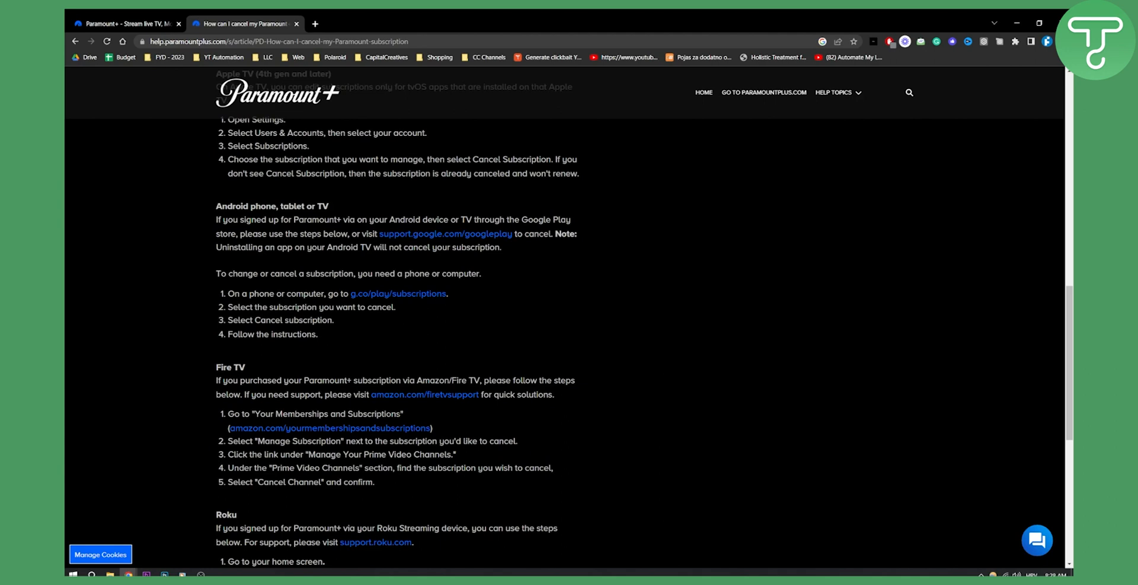
pyautogui.scroll(3)
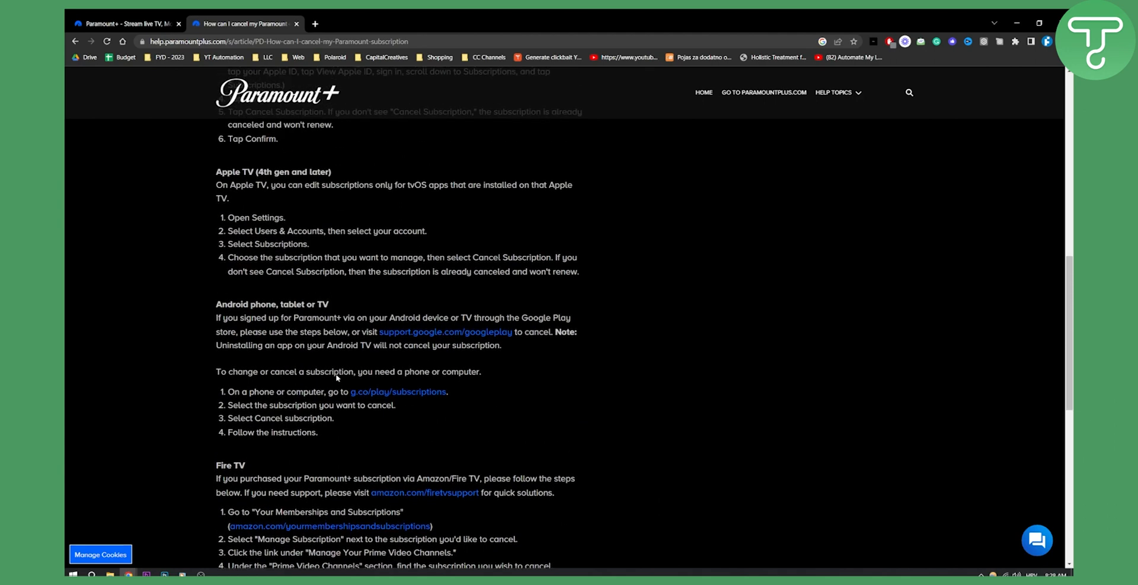
pyautogui.scroll(-3)
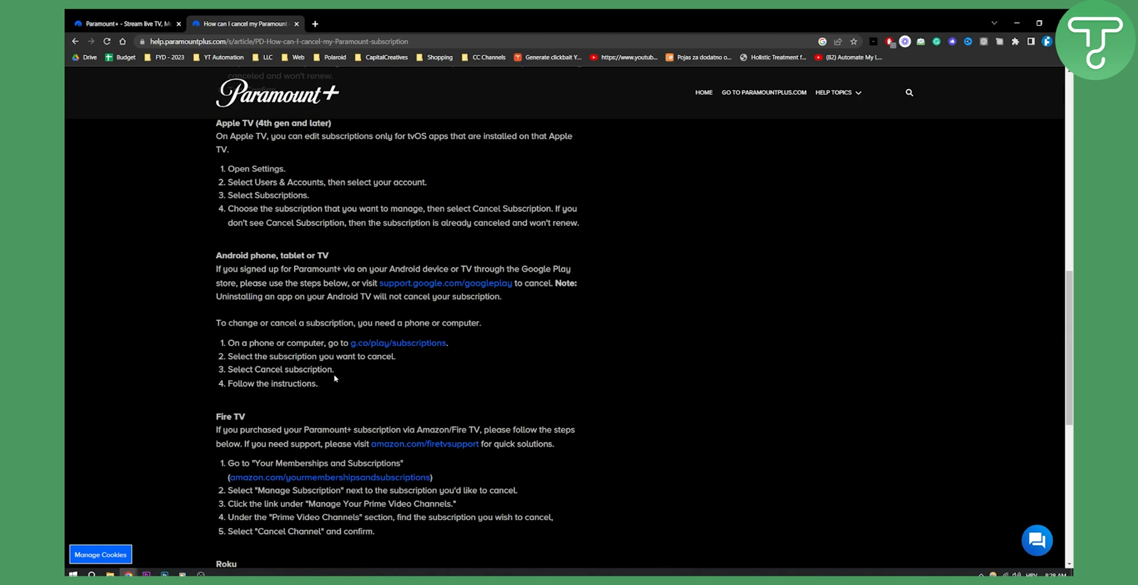
pyautogui.moveTo(335, 383)
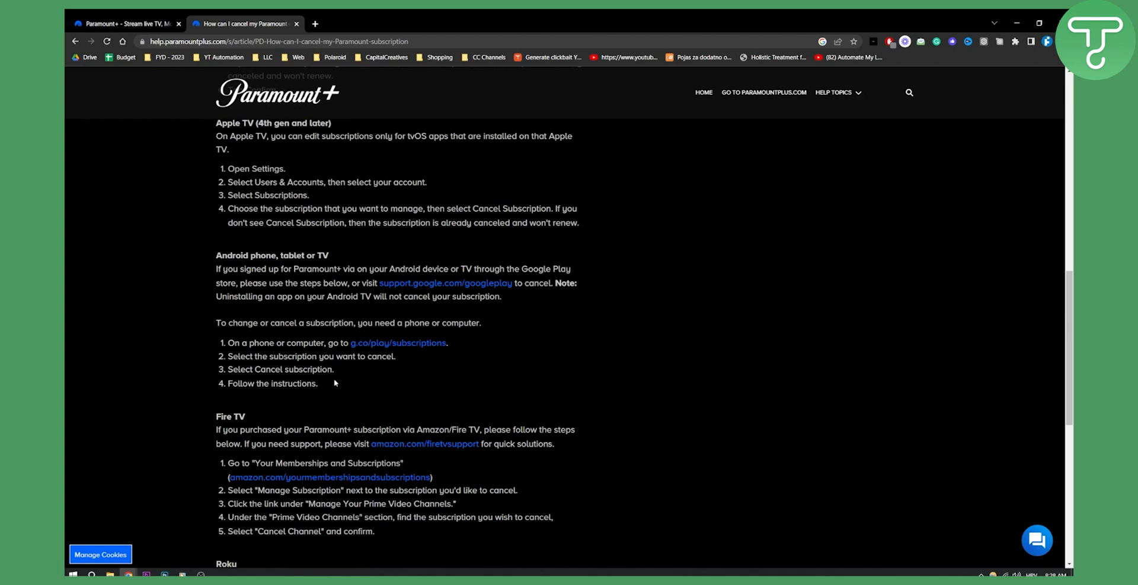
pyautogui.moveTo(338, 383)
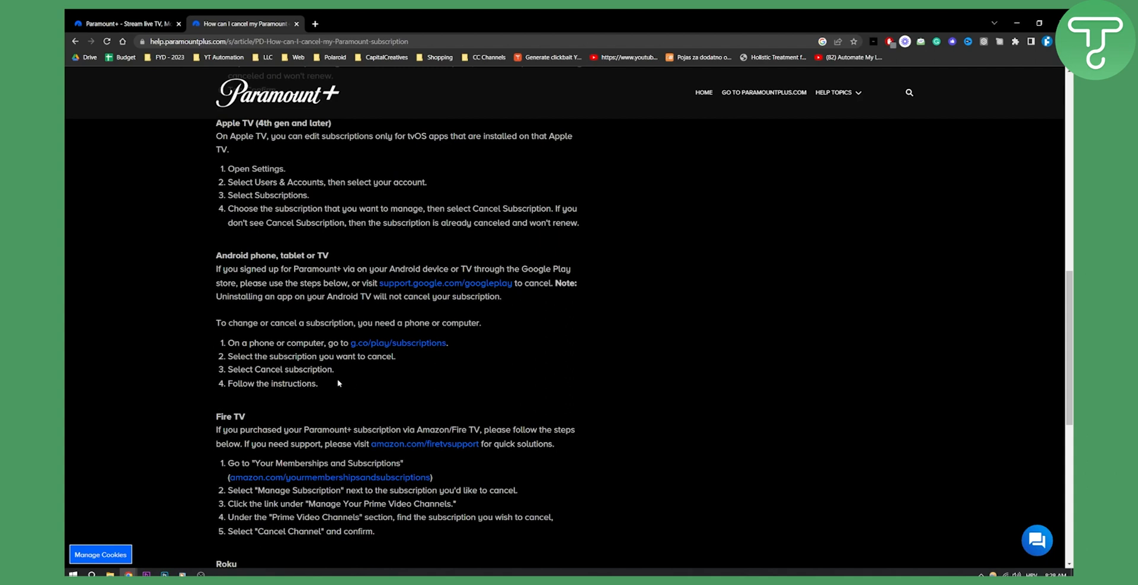
pyautogui.scroll(3)
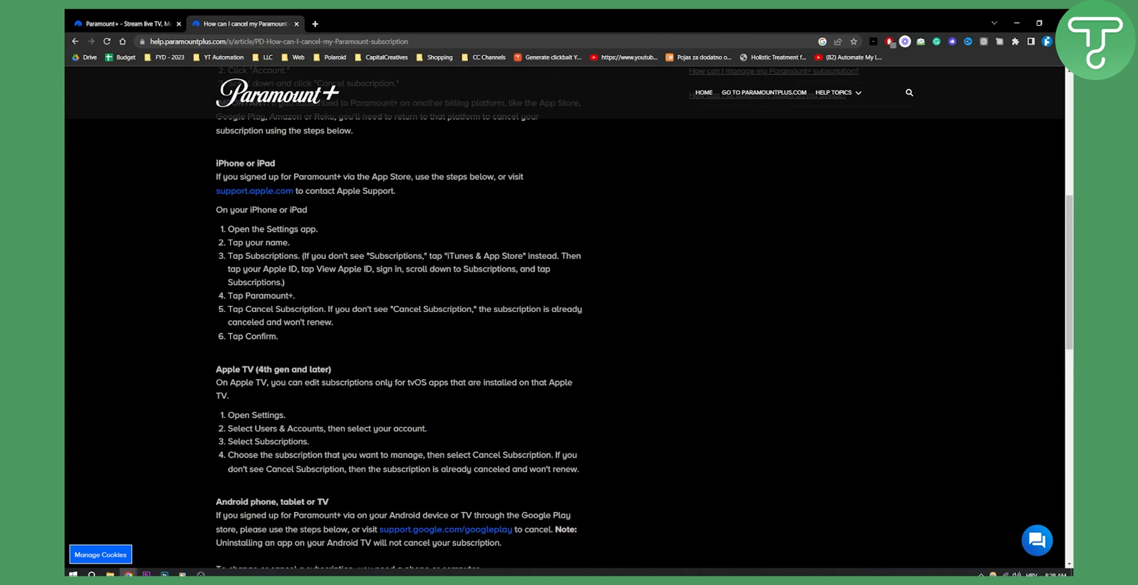
pyautogui.scroll(-3)
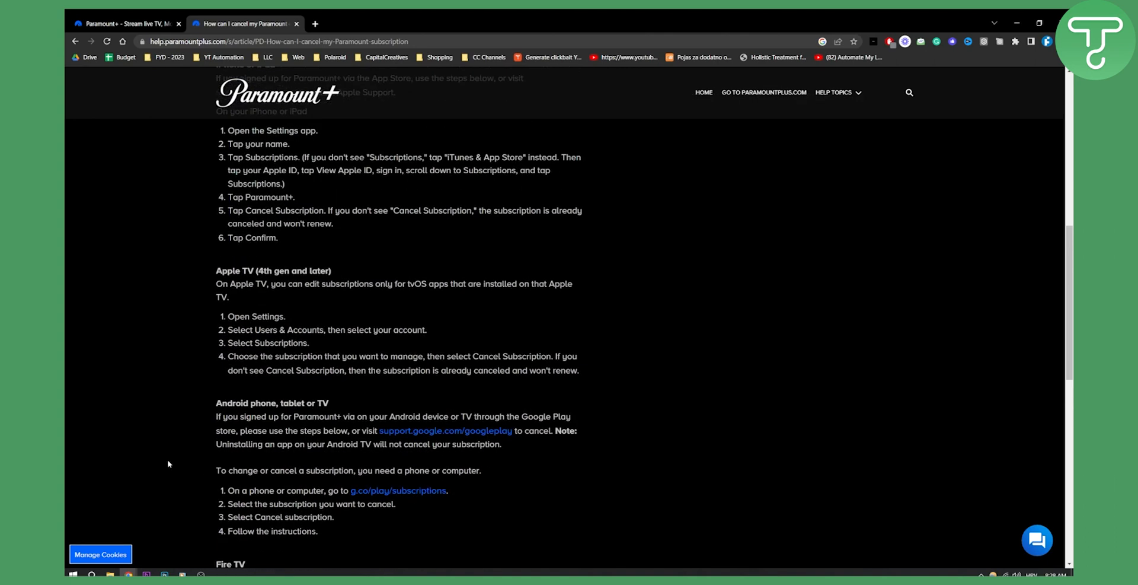
pyautogui.scroll(-3)
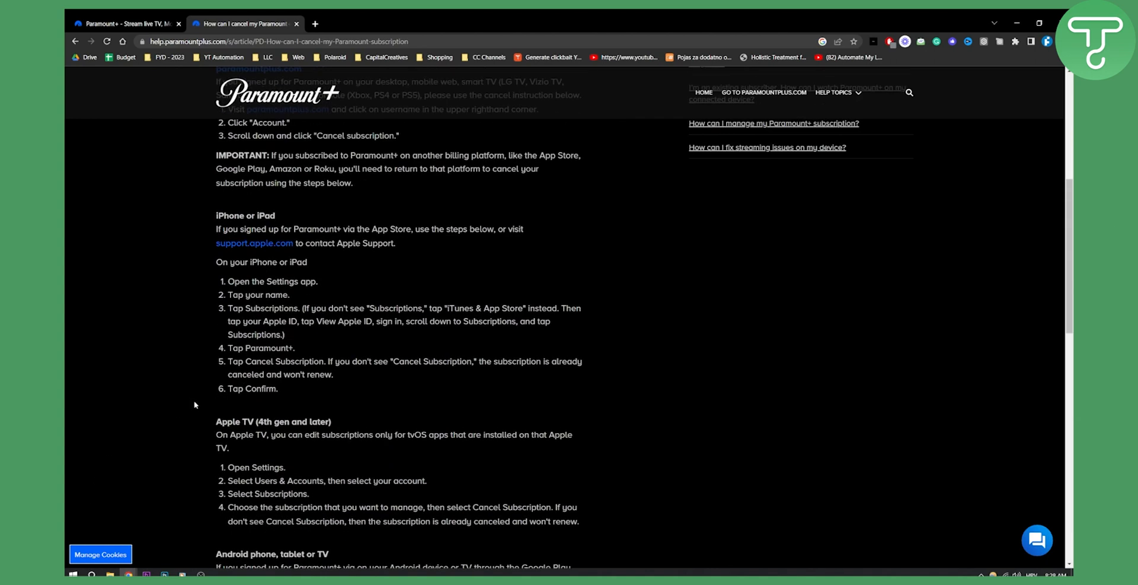
pyautogui.scroll(3)
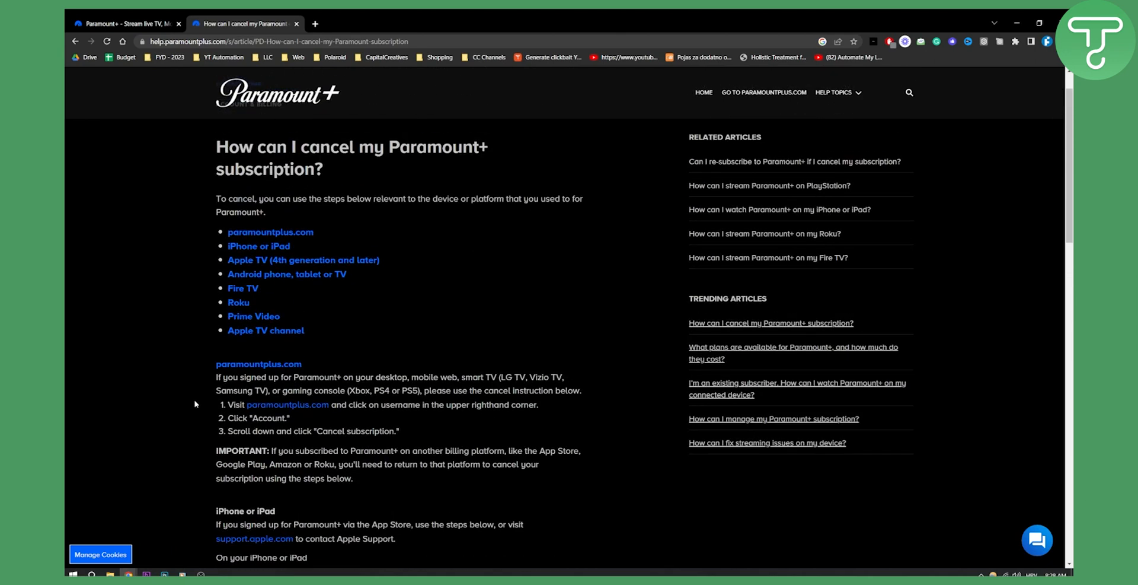